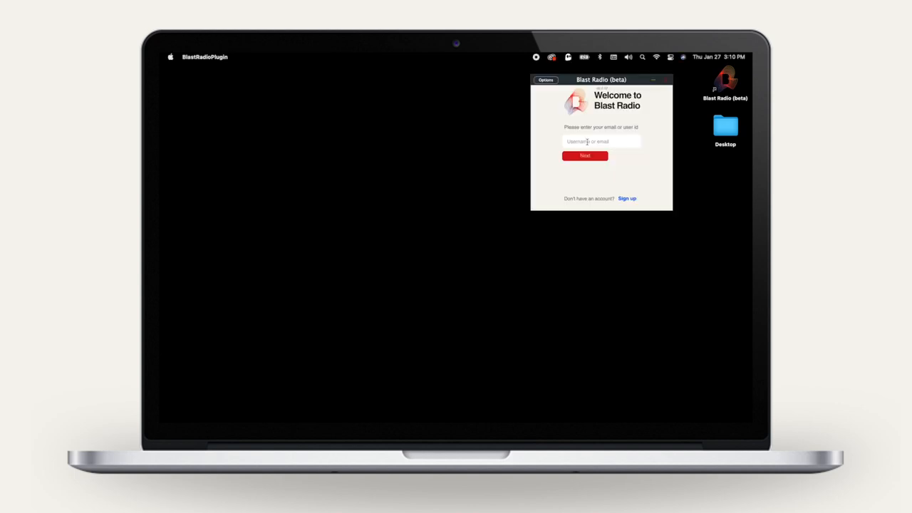
Sign in to Blast Radio with the user id 'landin'
text(landin)
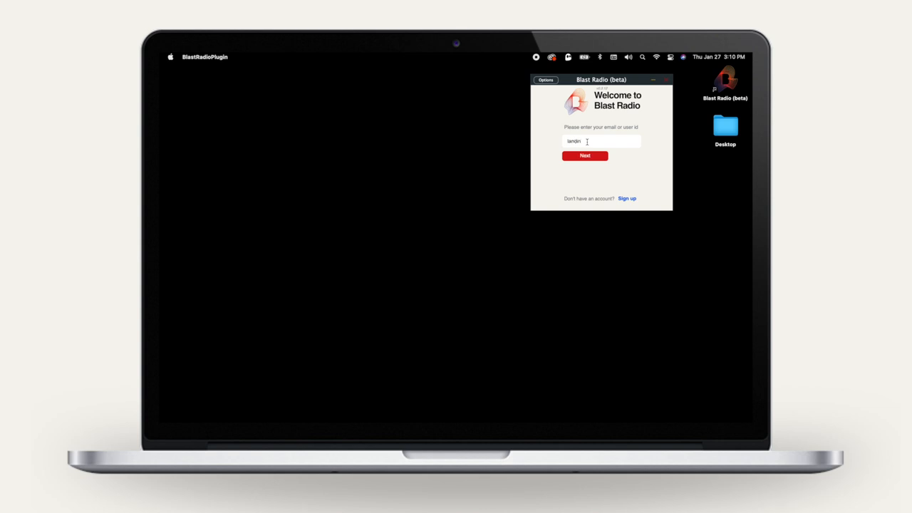
click(584, 156)
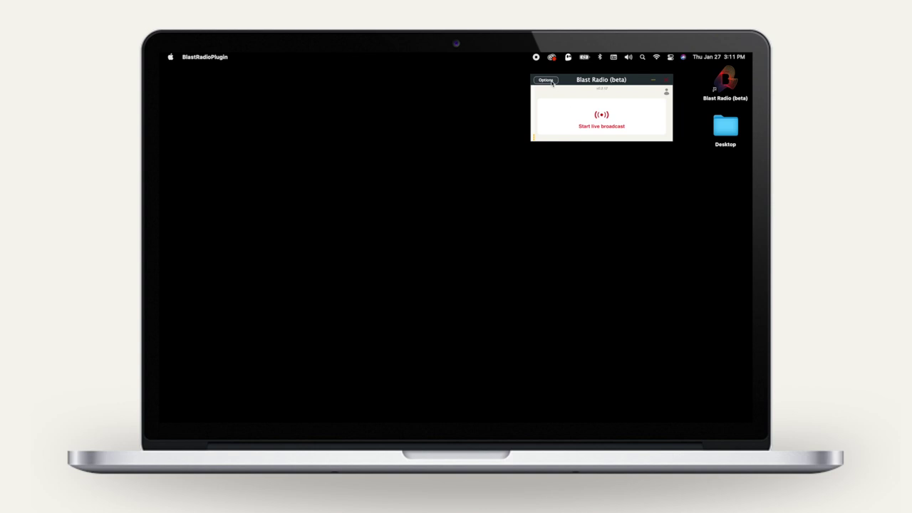
Open Audio/MIDI Settings and list the input devices to pick Scarlett 2i2 USB
click(545, 79)
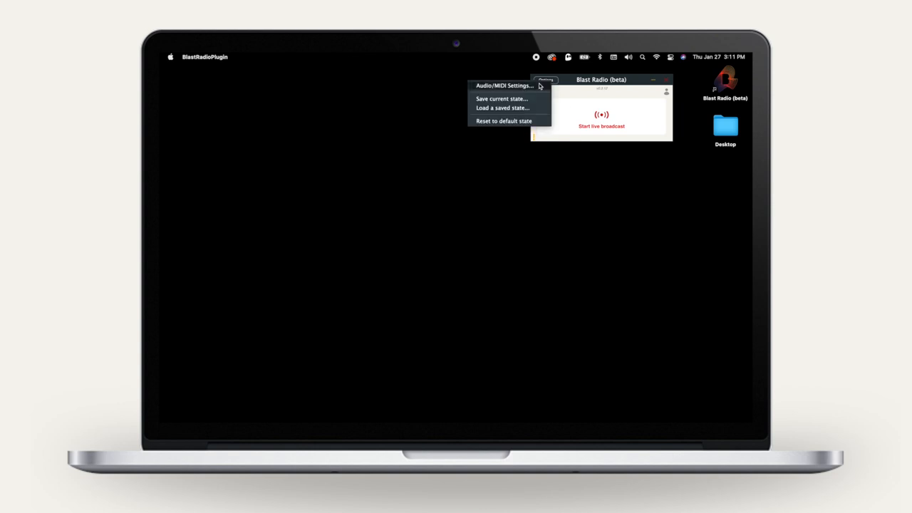
click(500, 85)
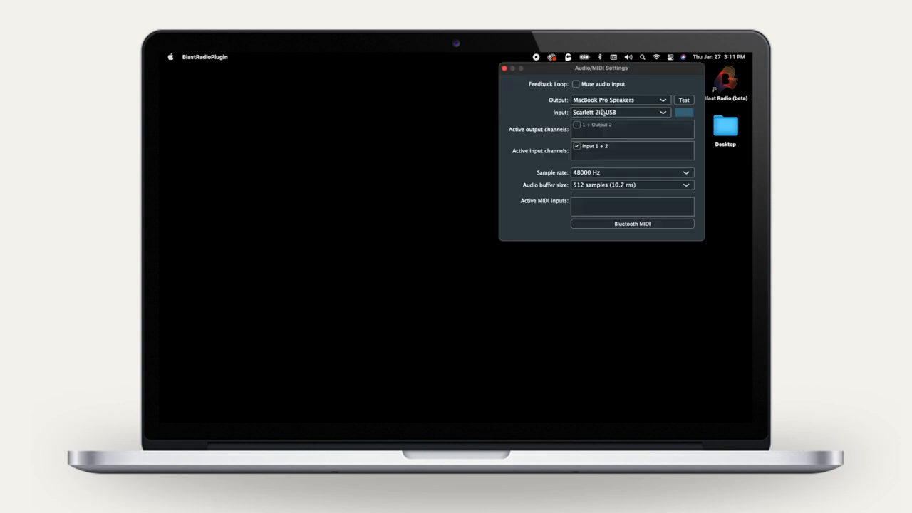
click(631, 113)
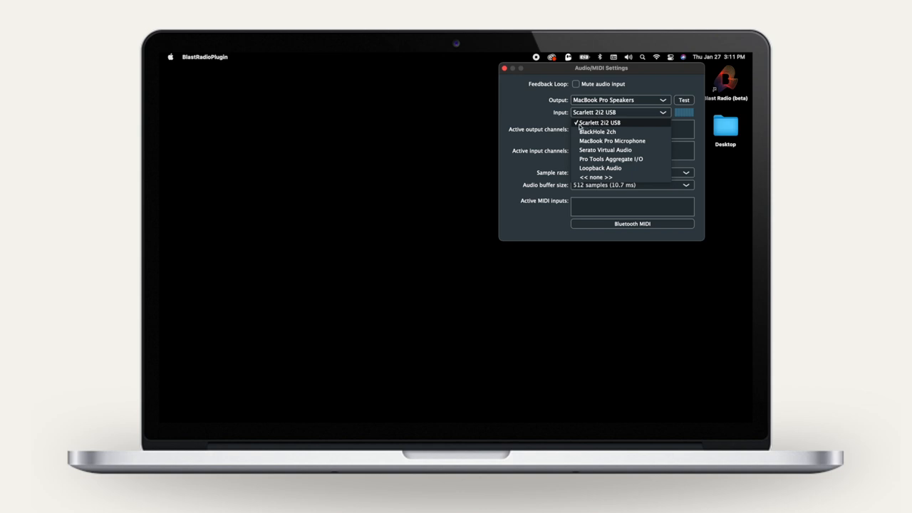
mouse_move(604, 124)
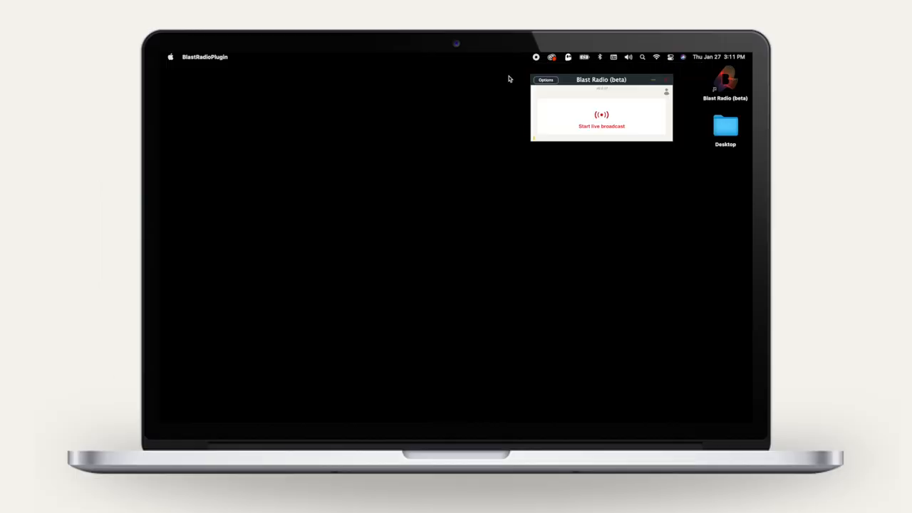
mouse_move(573, 113)
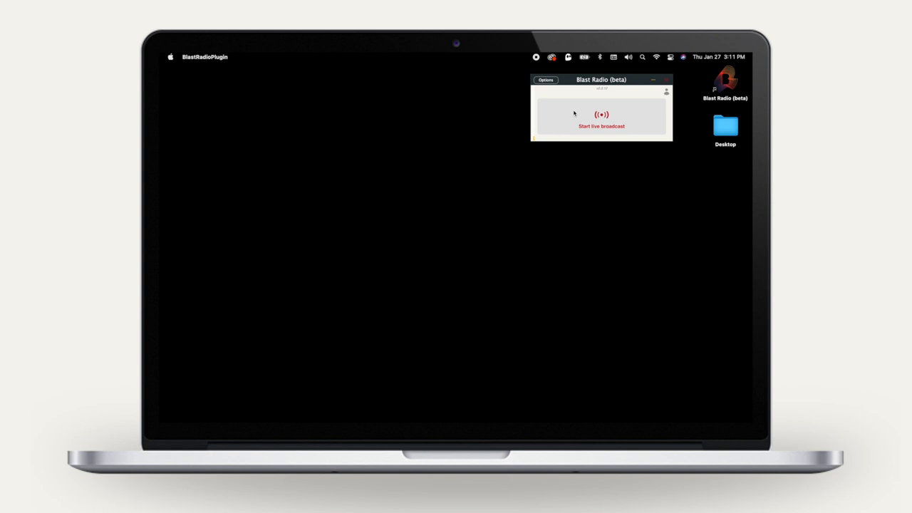
Start the live broadcast from the Blast Radio window
click(601, 126)
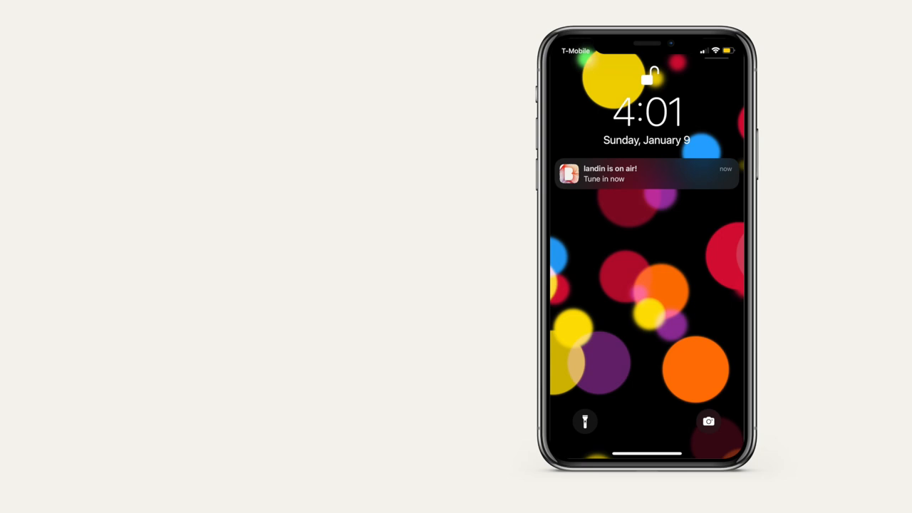
Open the on-air notification and send the broadcaster a $2 tip via Apple Pay
click(645, 174)
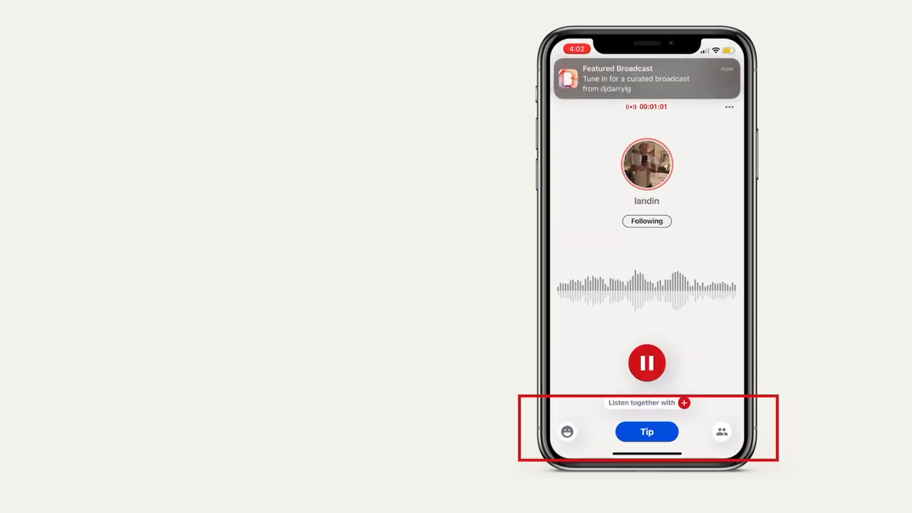
click(646, 431)
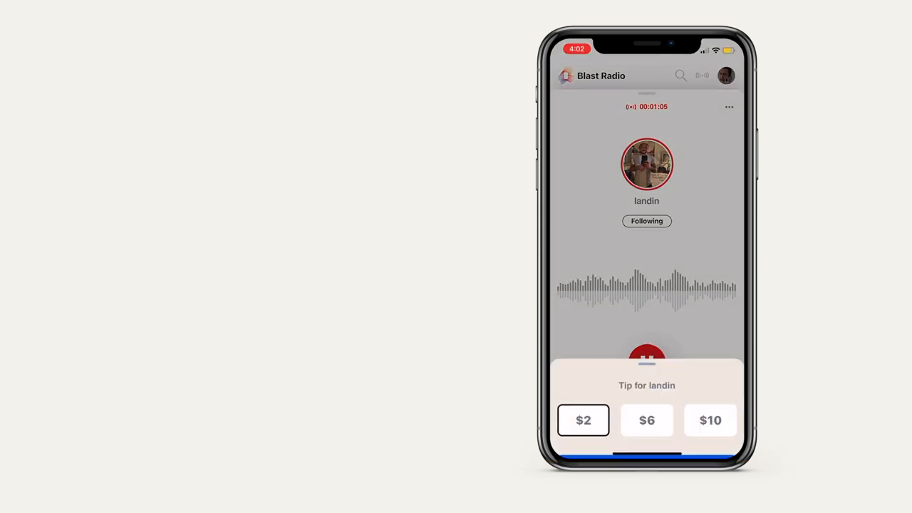
click(583, 420)
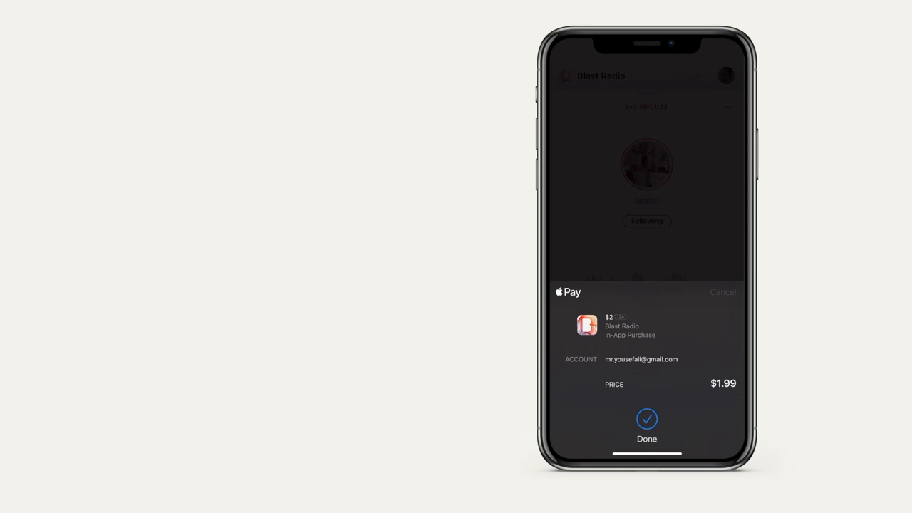
click(646, 418)
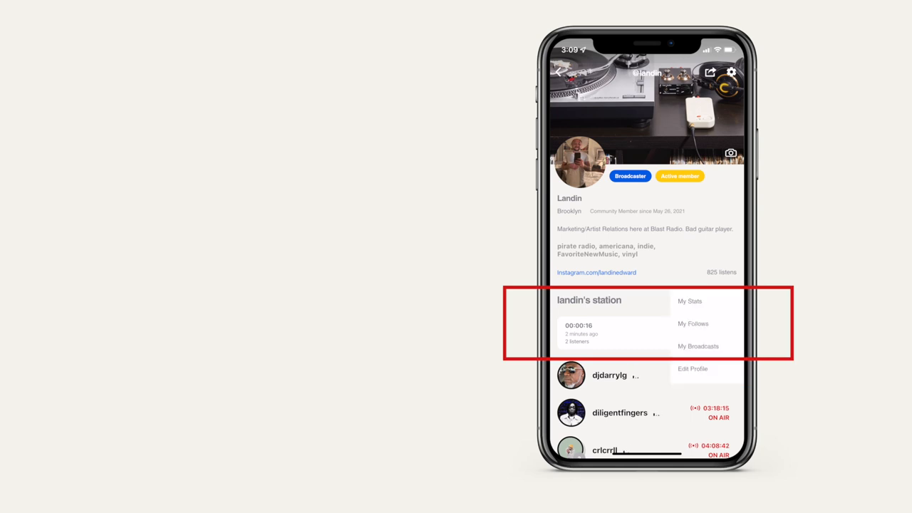
Select an item in the broadcaster's profile menu
click(698, 346)
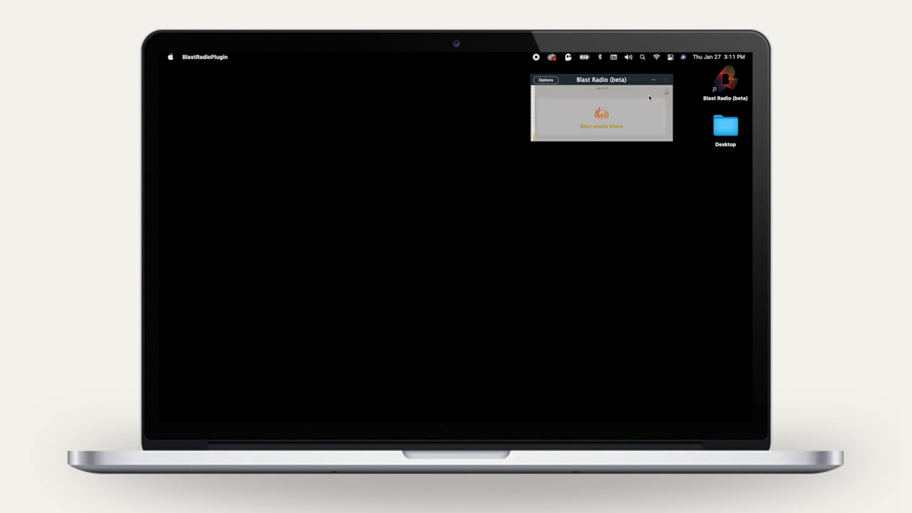
Run a sound check, then log out from the profile account menu
click(601, 117)
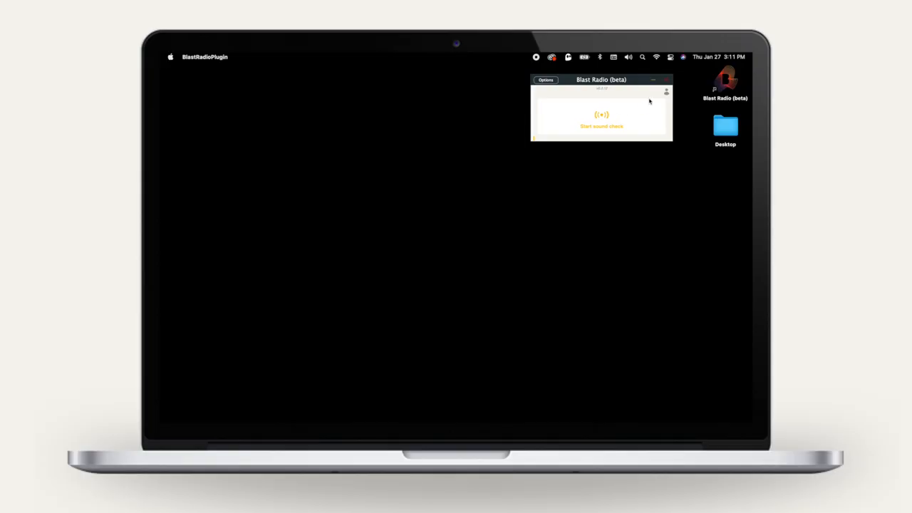
click(666, 91)
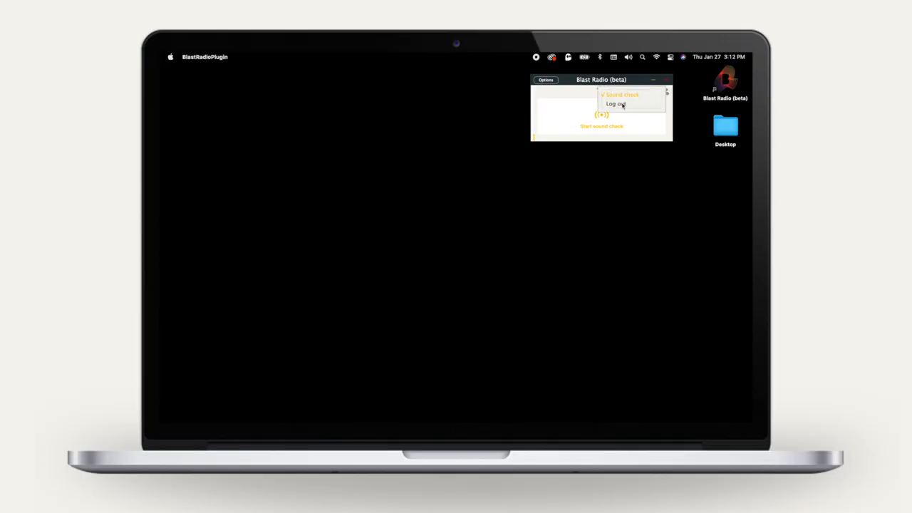
click(613, 104)
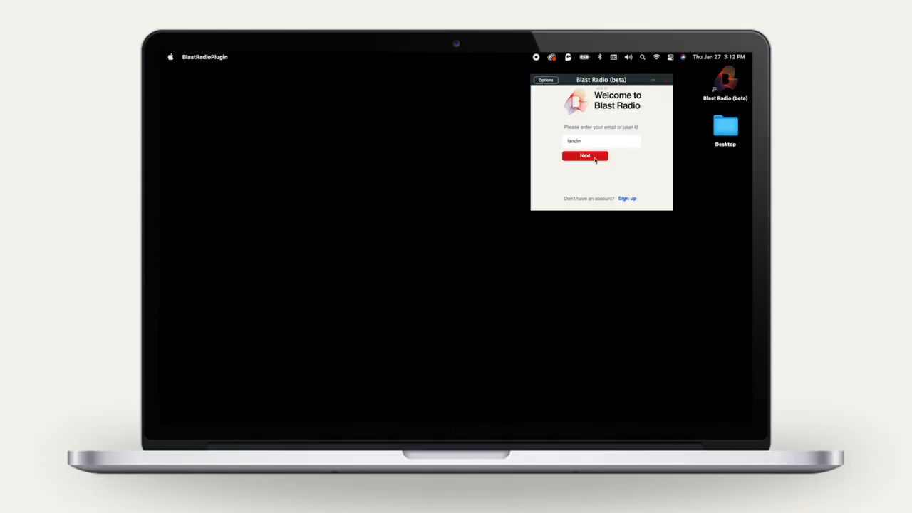